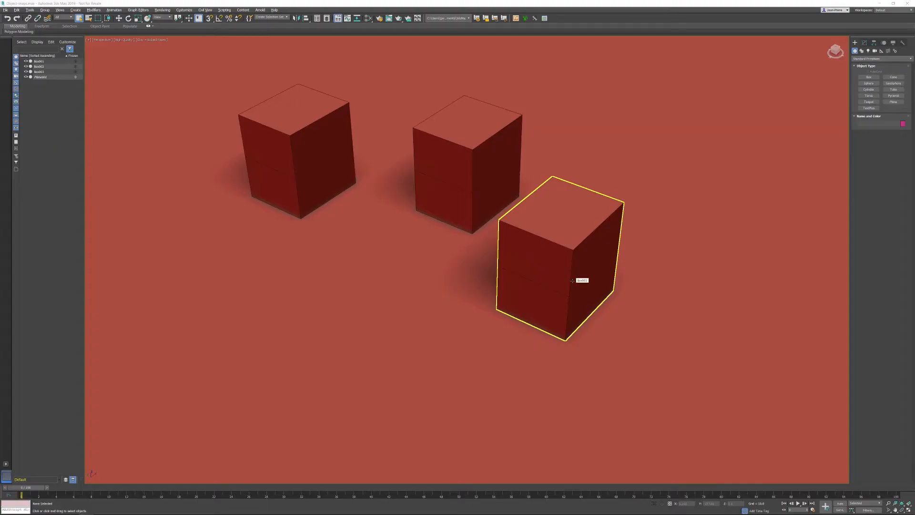
mouse_move(572, 280)
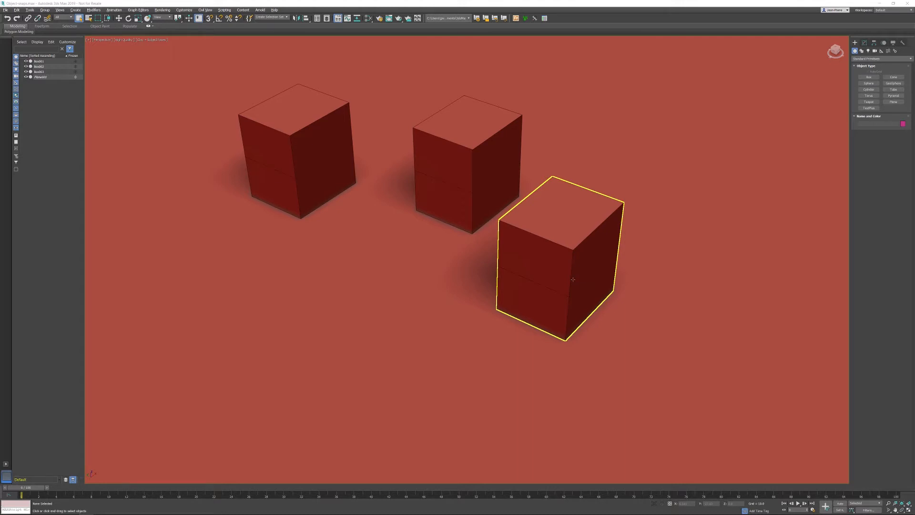
Select the middle of the three boxes in the Perspective viewport
left_click(467, 163)
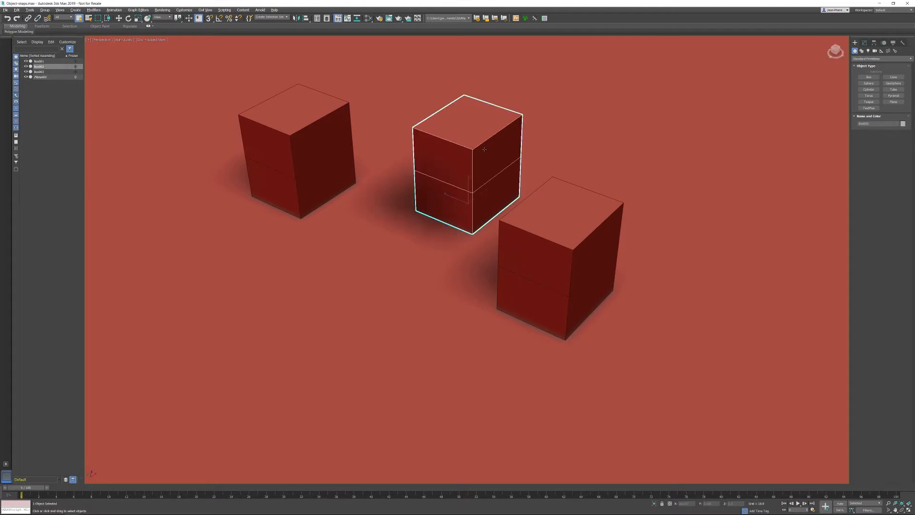
Activate the Move tool on the middle box from its quad menu
right_click(484, 151)
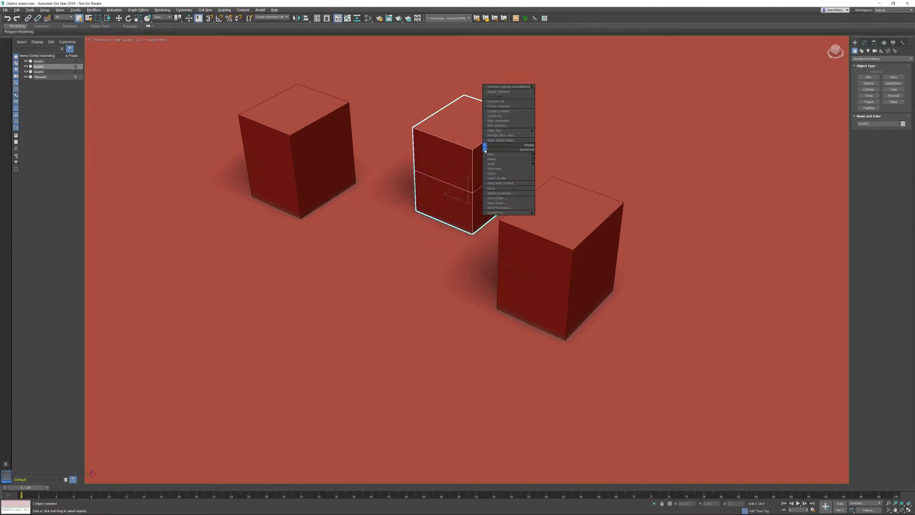
left_click(490, 154)
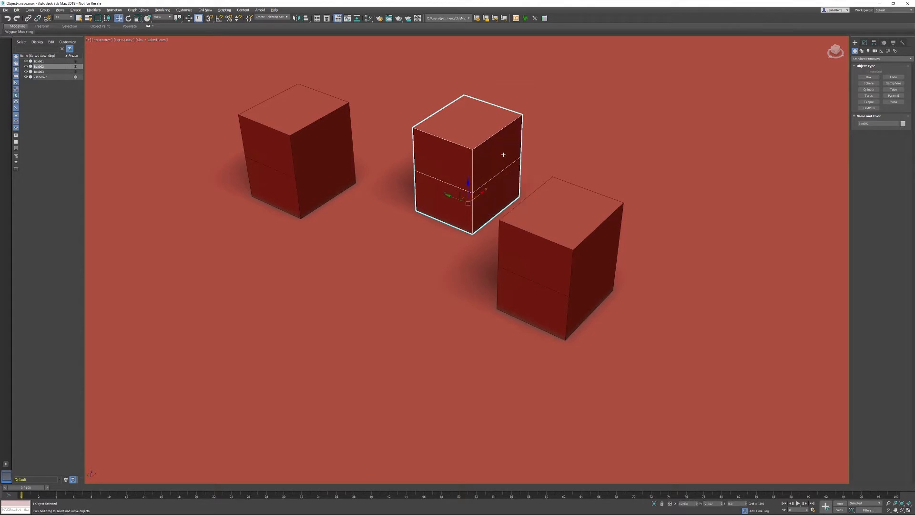
mouse_move(499, 170)
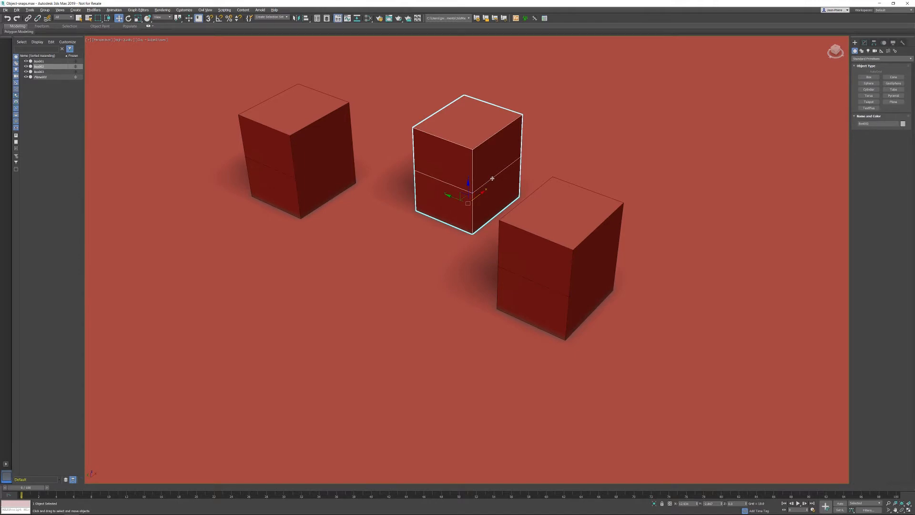
mouse_move(486, 196)
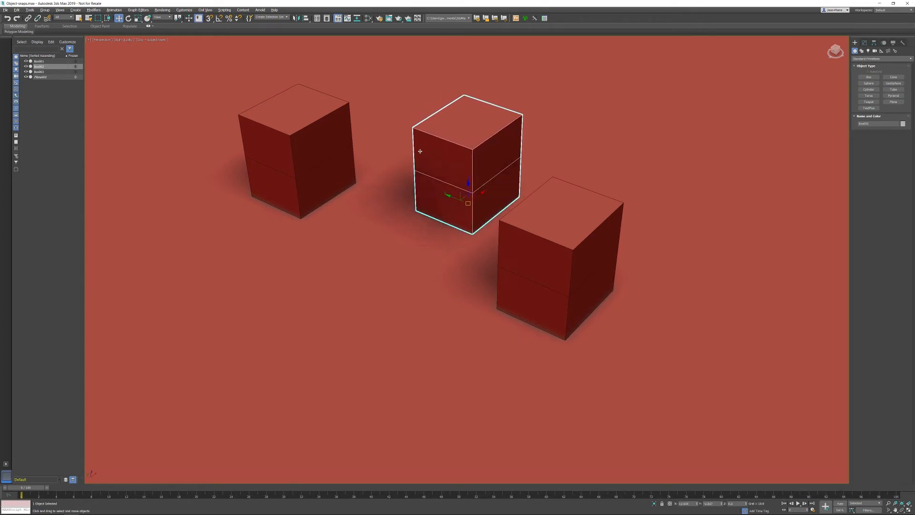
mouse_move(411, 148)
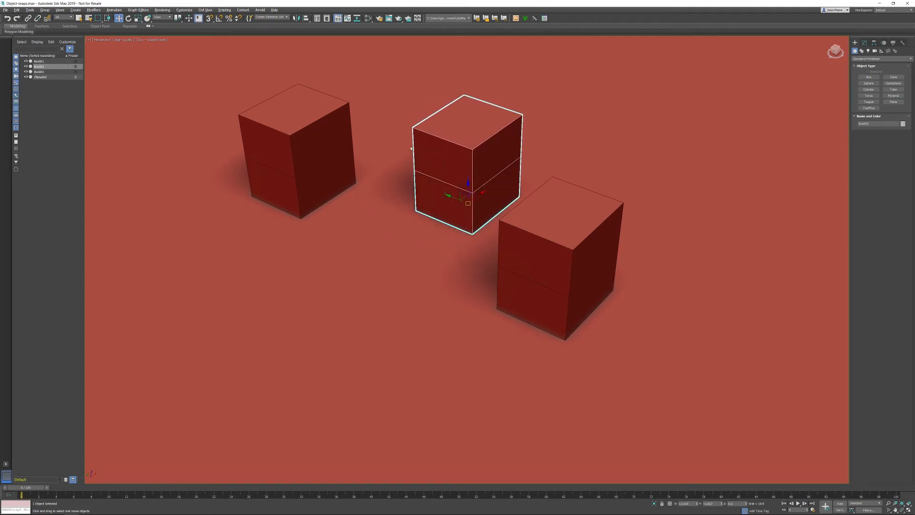
mouse_move(319, 55)
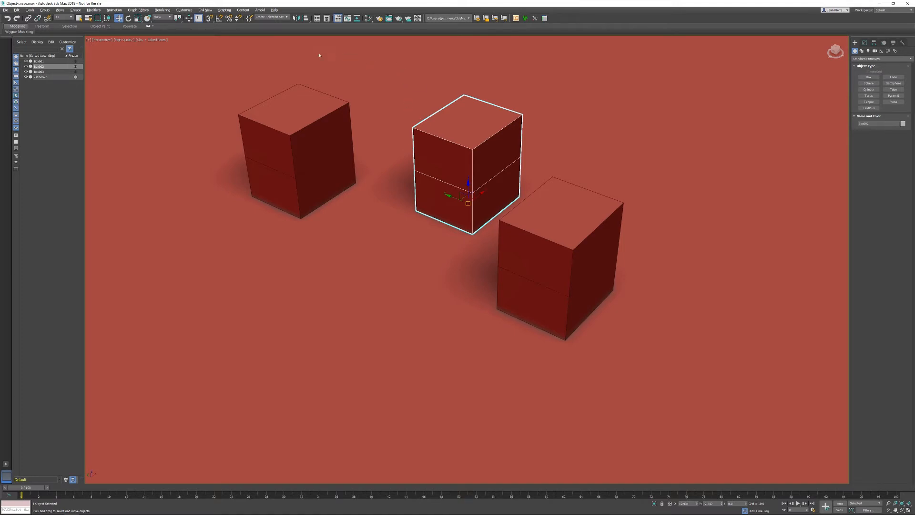
mouse_move(208, 18)
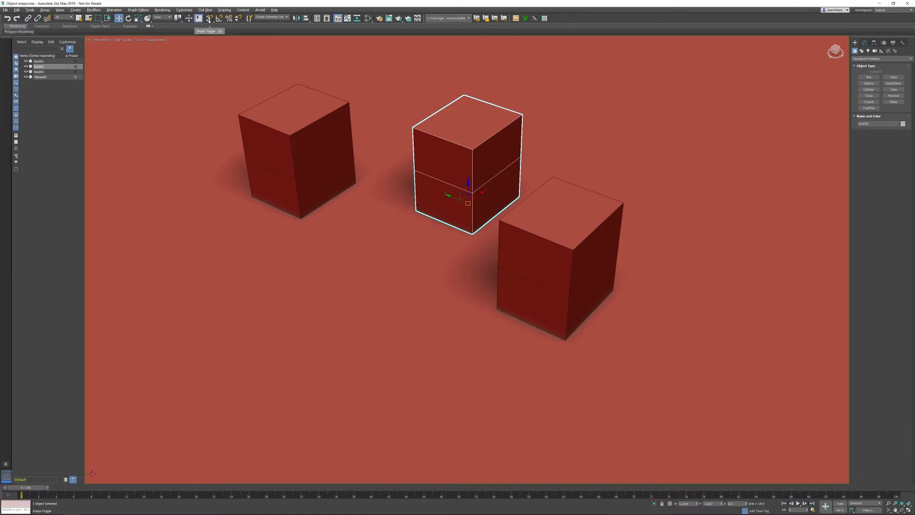
mouse_move(208, 17)
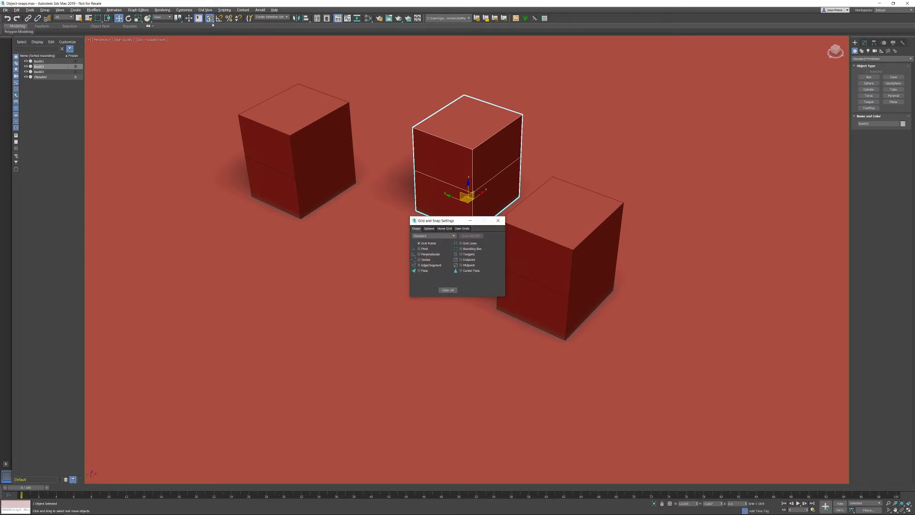
mouse_move(382, 180)
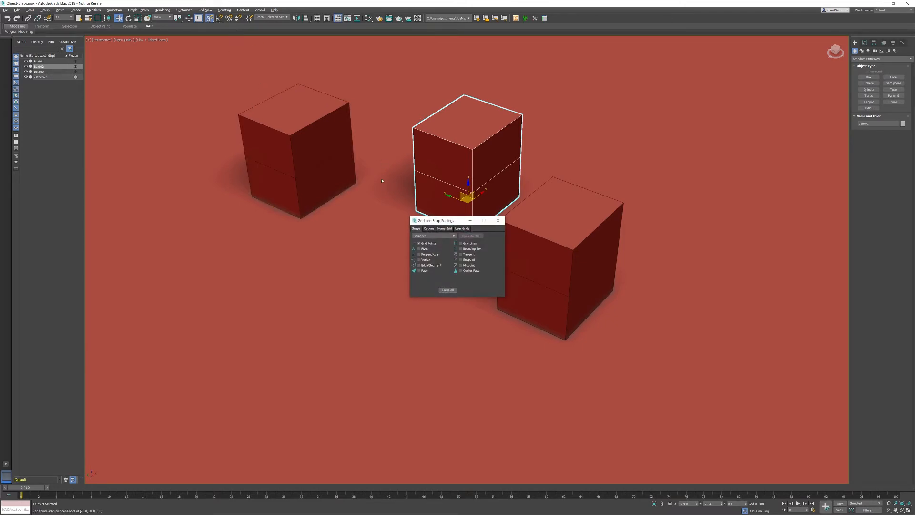
In Snaps settings, turn off Grid Points and turn on Endpoint snapping
left_click(419, 244)
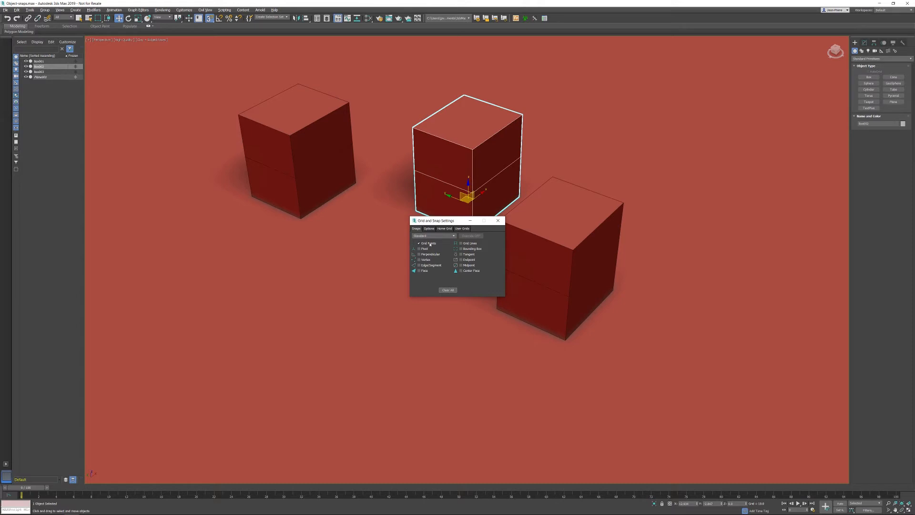
left_click(418, 244)
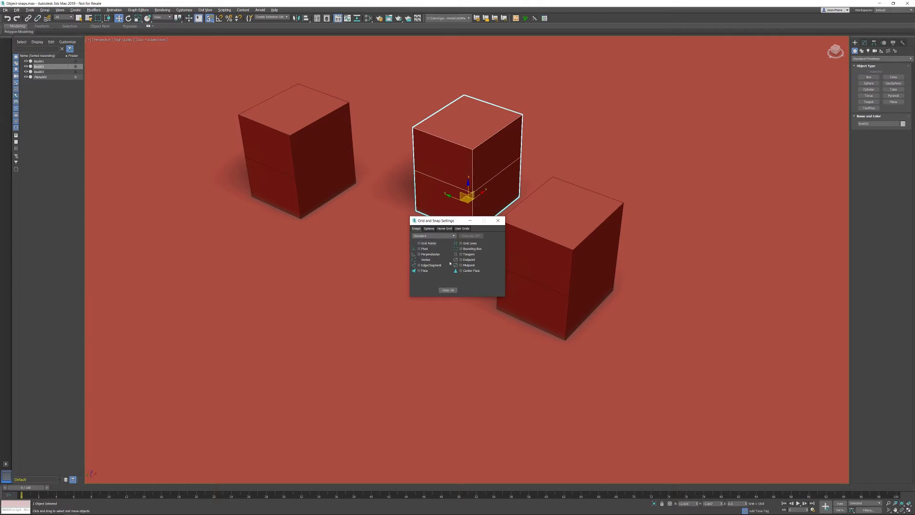
left_click(455, 265)
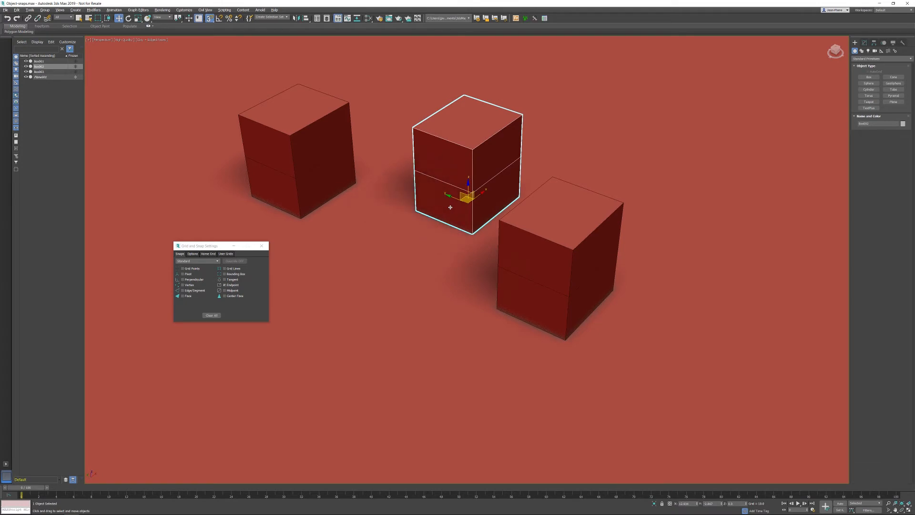
mouse_move(361, 225)
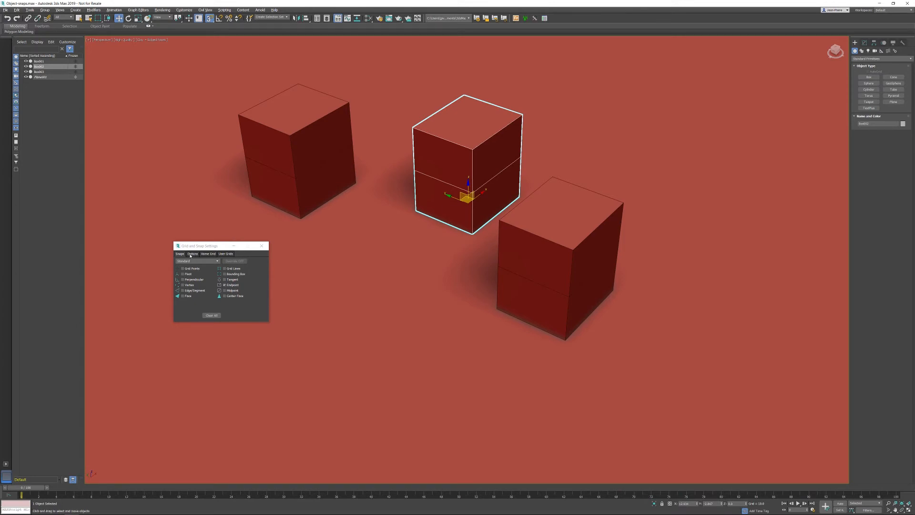
Check Enable Axis Constraints on the Options page of Grid and Snap Settings
left_click(193, 253)
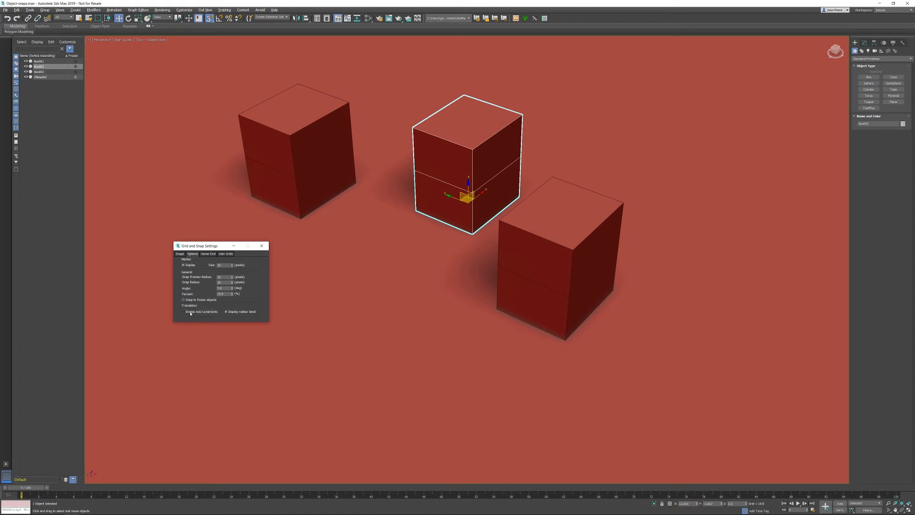
left_click(184, 311)
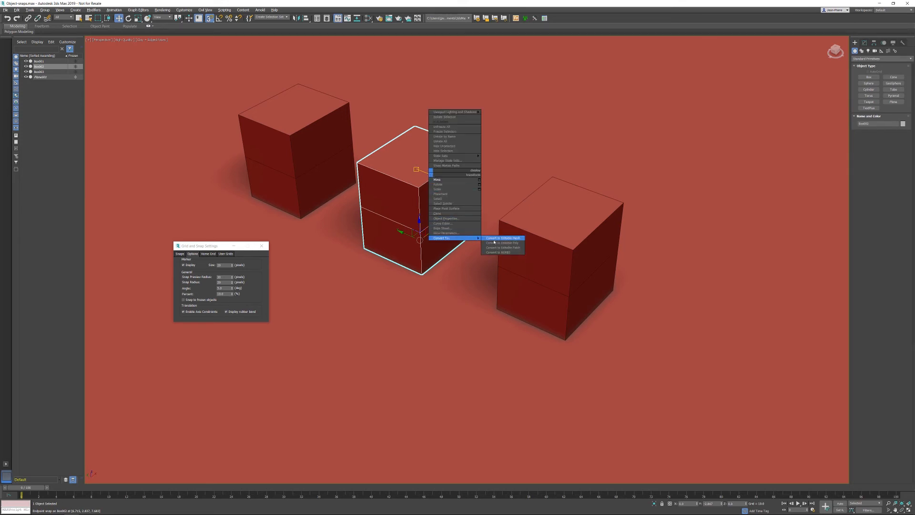
Convert the middle box to an Editable Poly via the quad menu
left_click(498, 242)
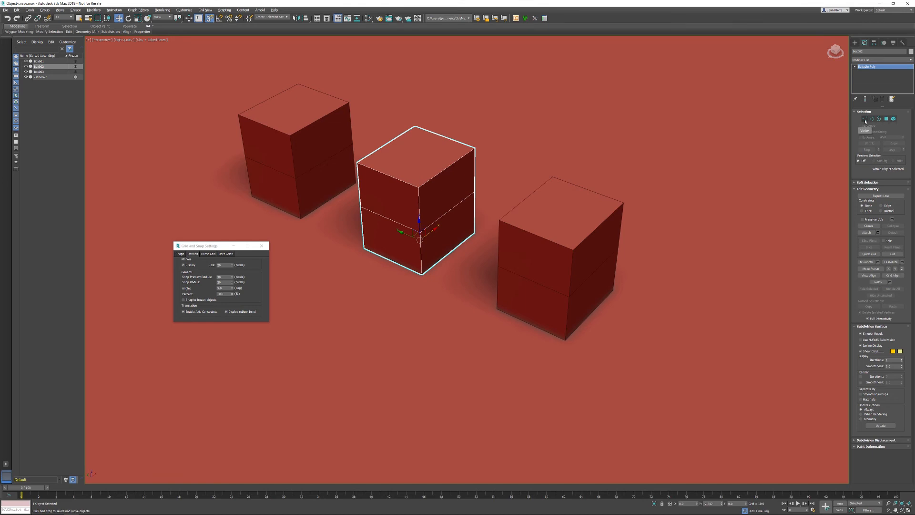
Enter Vertex sub-object level and select the box's top front corner vertex
left_click(863, 120)
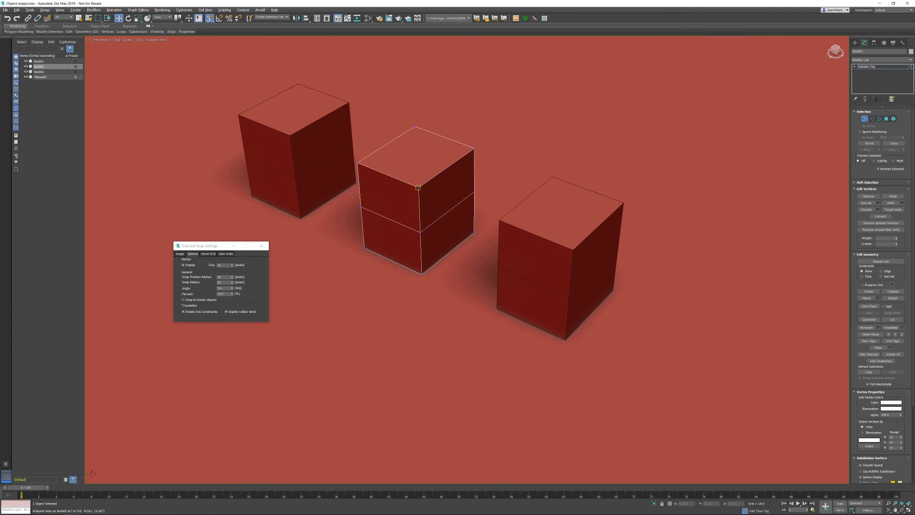
left_click(417, 187)
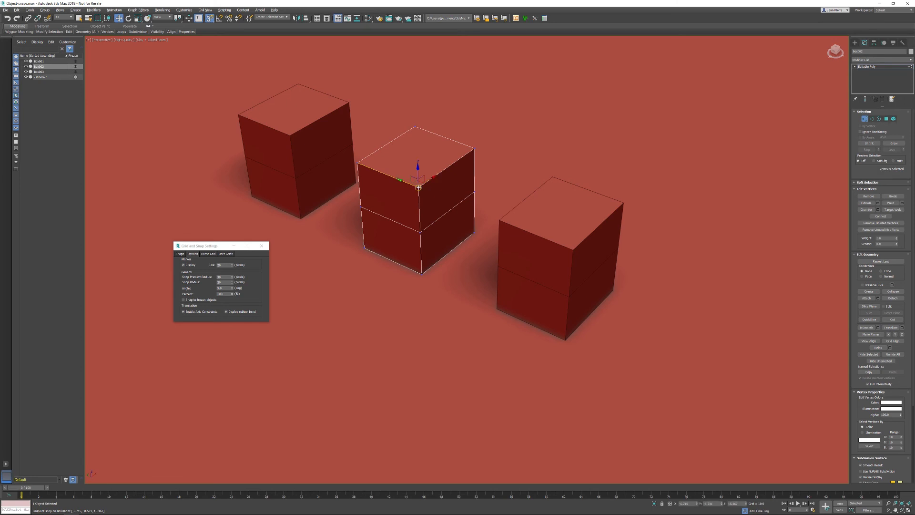